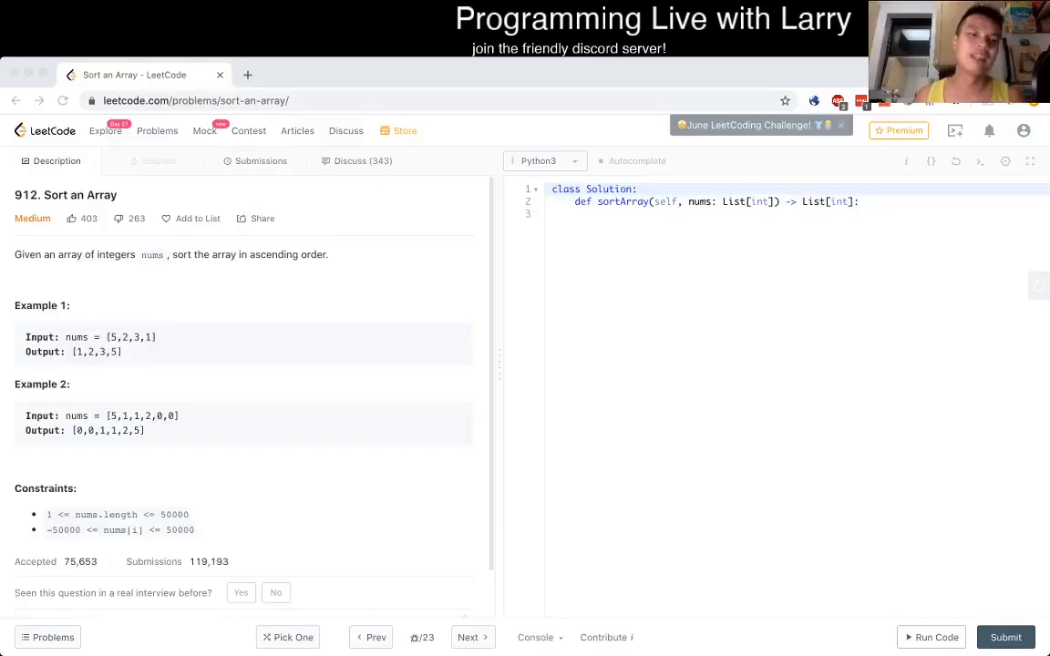
Step: Write nums.sort() as the body of the sortArray solution in the Python3 editor
left_click(197, 100)
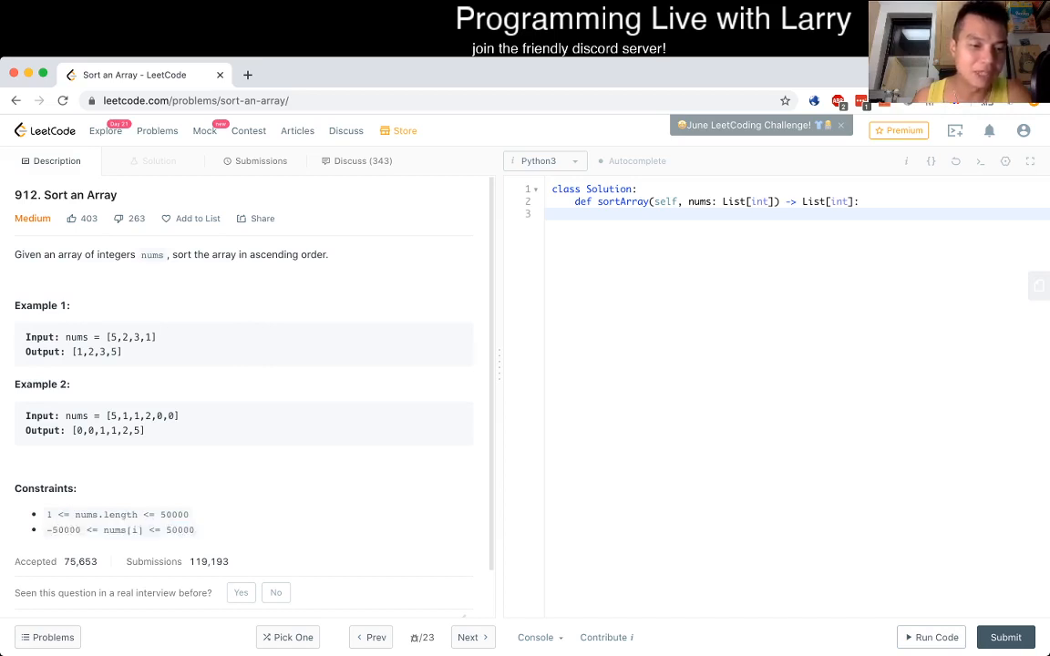
double_click(62, 529)
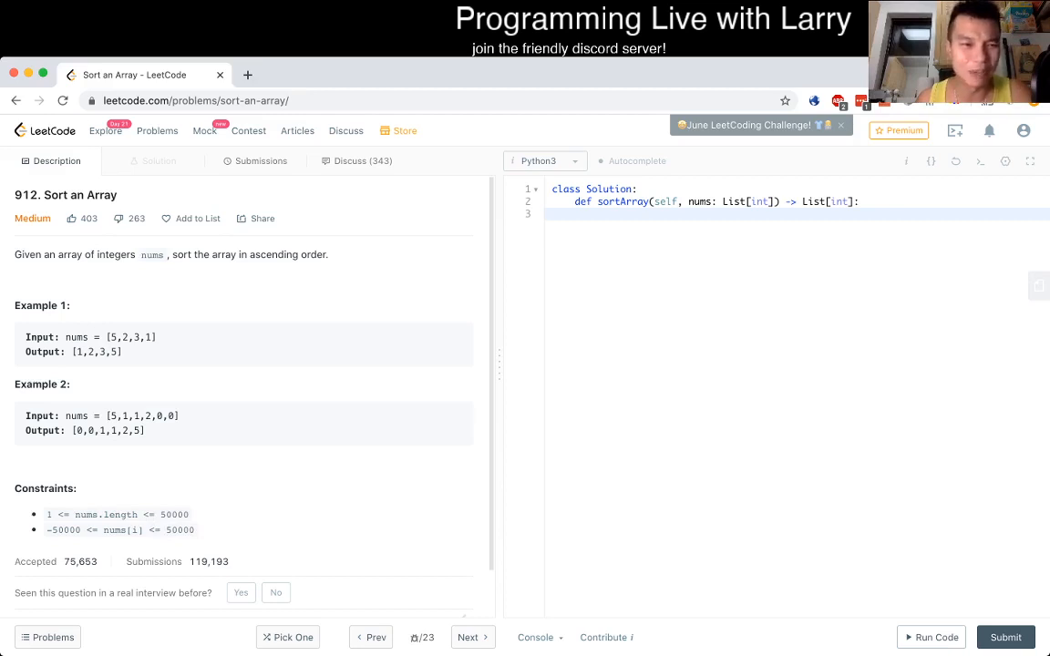
scroll("down", 3)
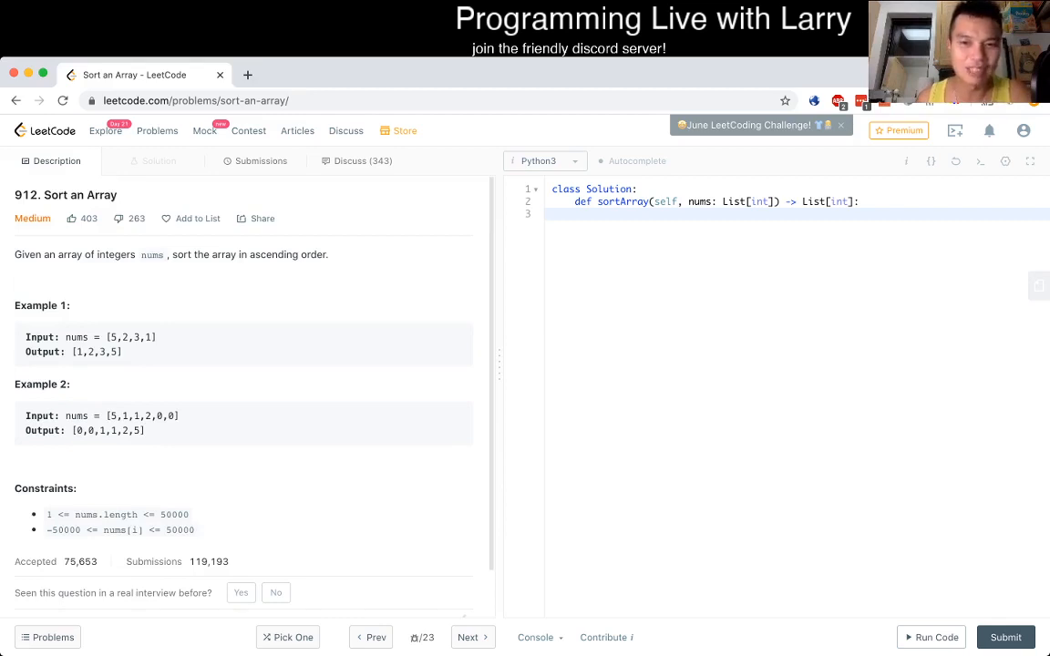
type("n")
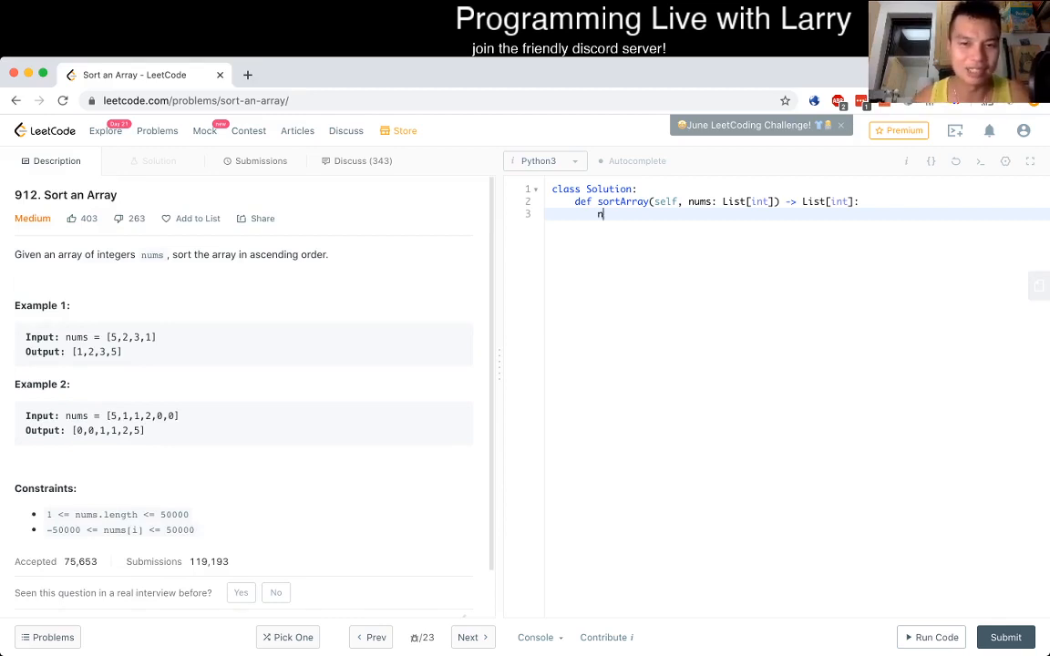
type("ums.sort()")
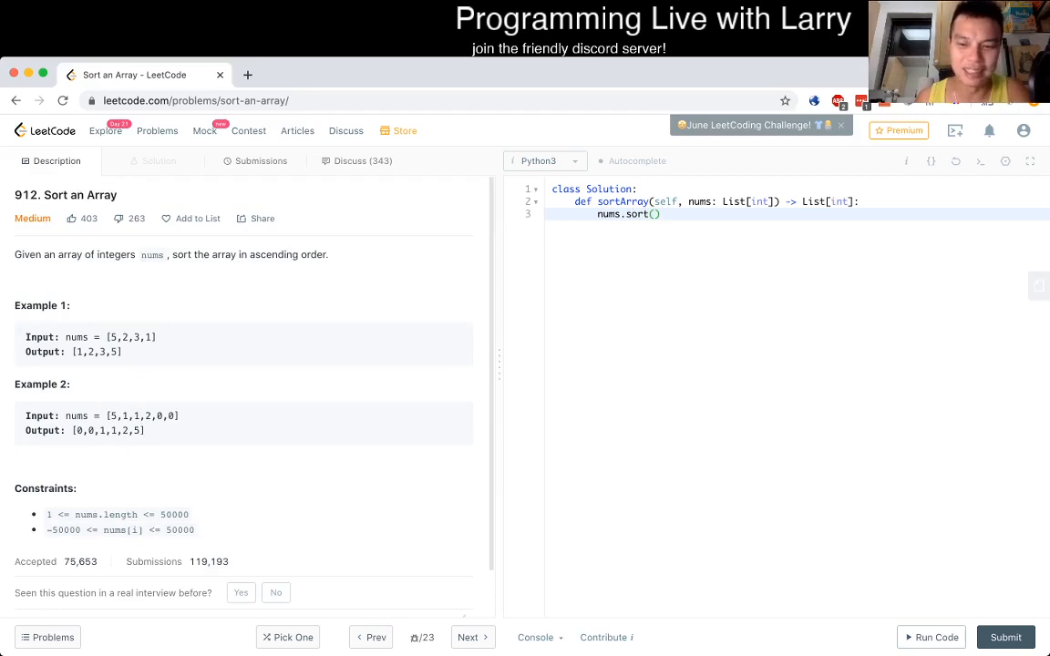
Step: Change the line to return sorted(nums) and show the example test cases
left_click(934, 638)
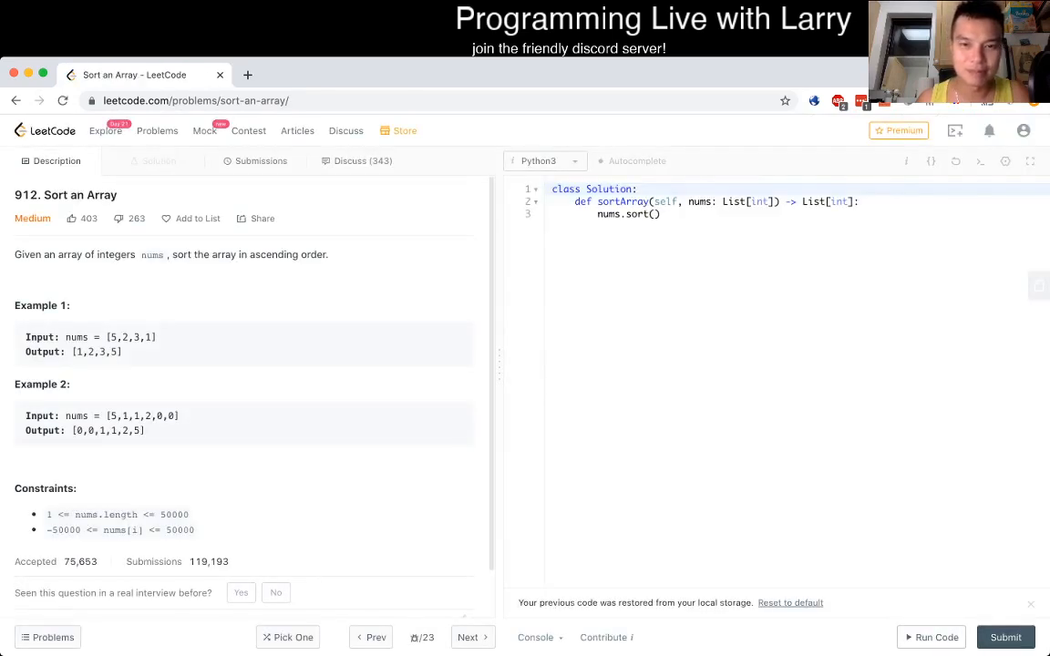
type("return")
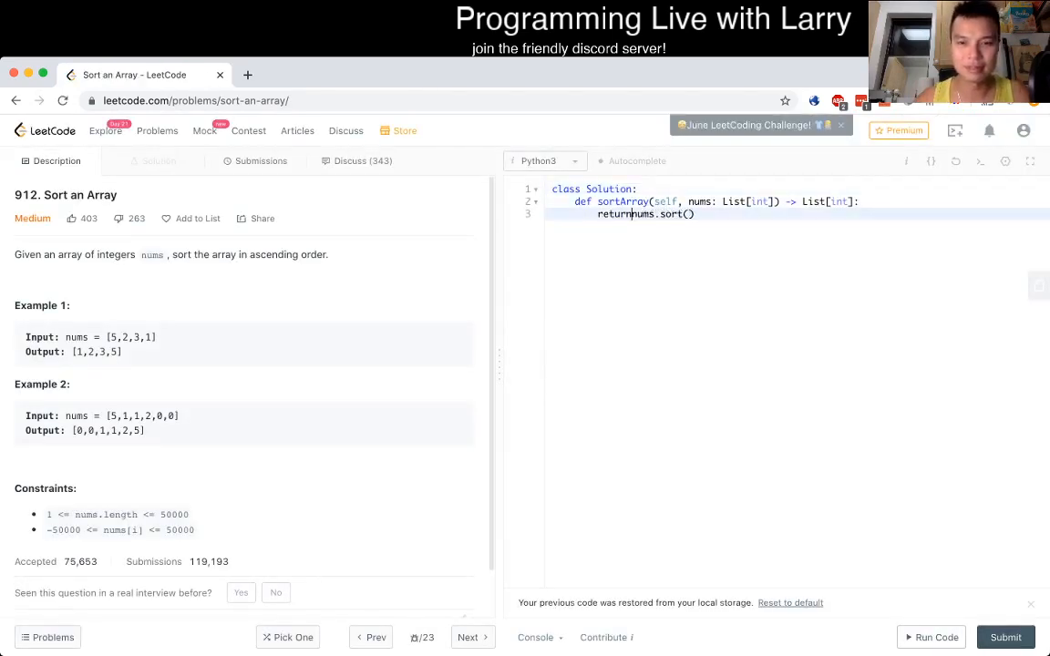
type("sorted(nums.sor")
type("[5,1,1,2,0,0]")
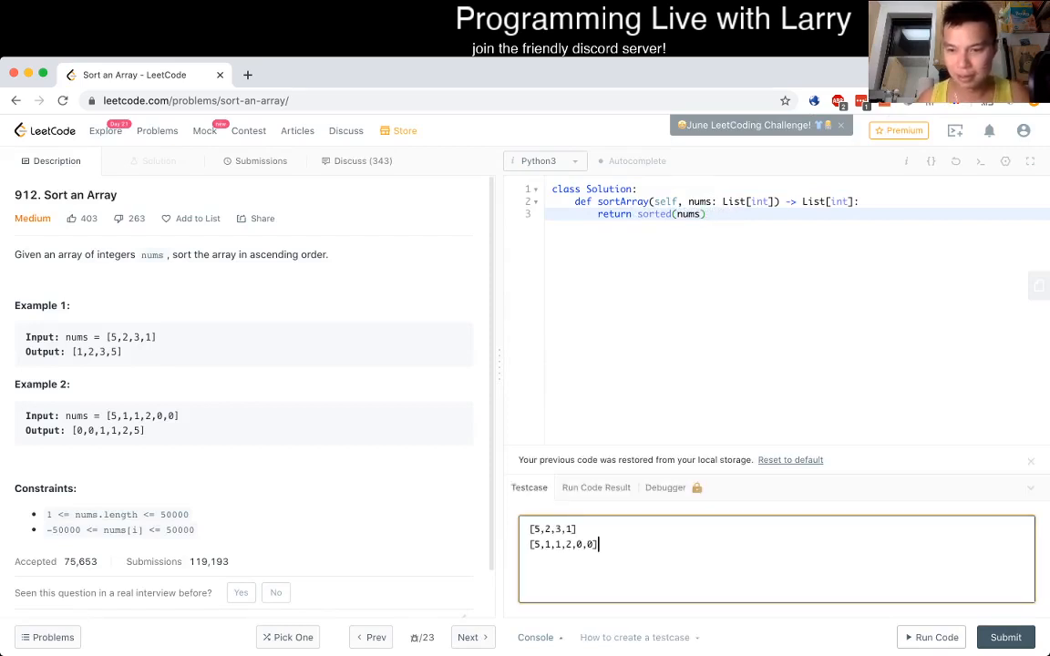
Step: Run the solution on the examples, submit it, and view the Accepted result in Submissions
left_click(937, 638)
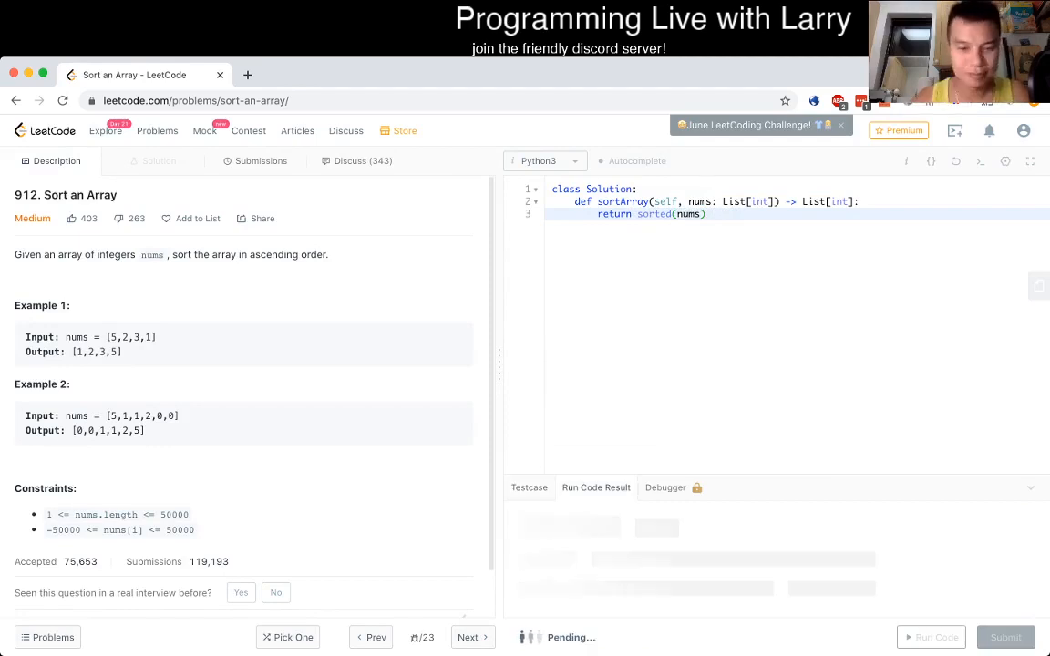
left_click(934, 638)
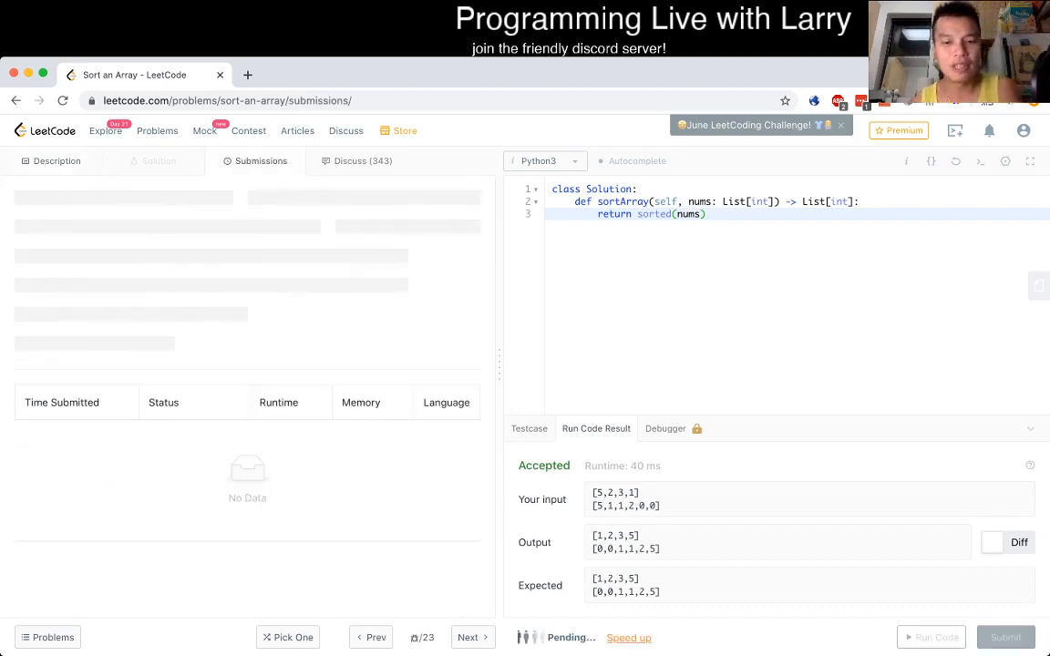
left_click(1006, 638)
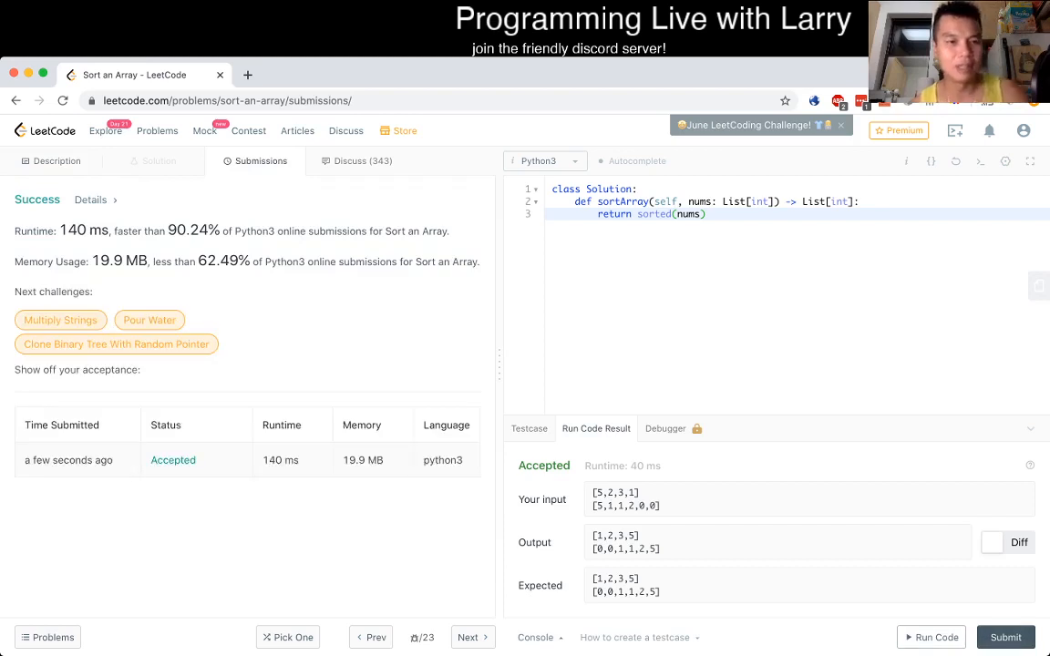
Step: Return to the Description and highlight the two input constraints of Sort an Array
left_click(59, 161)
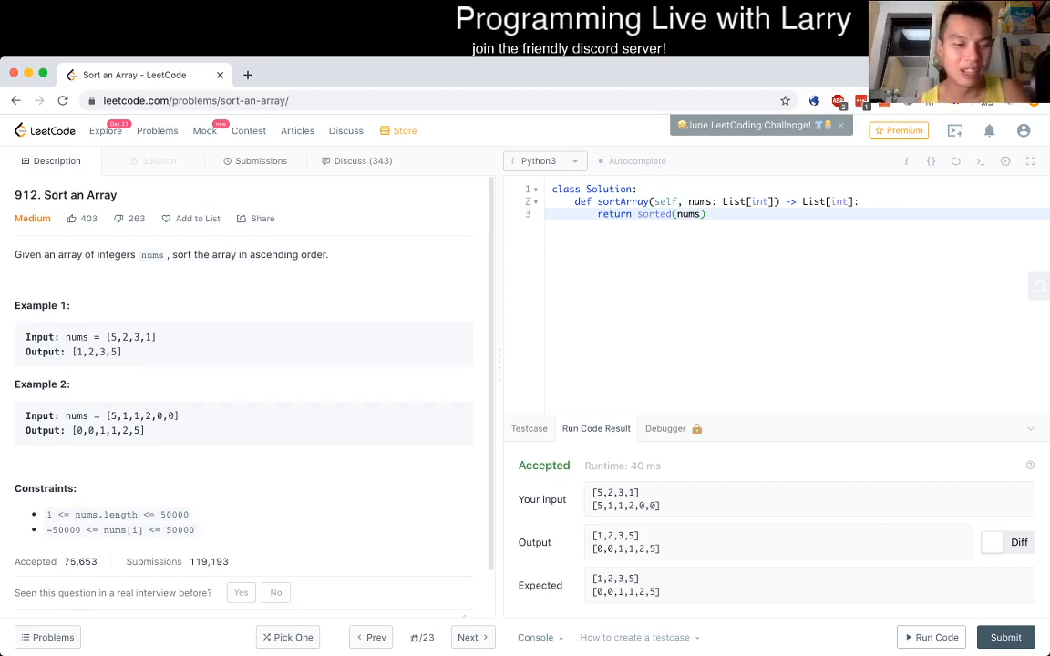
left_click_drag(48, 514, 193, 529)
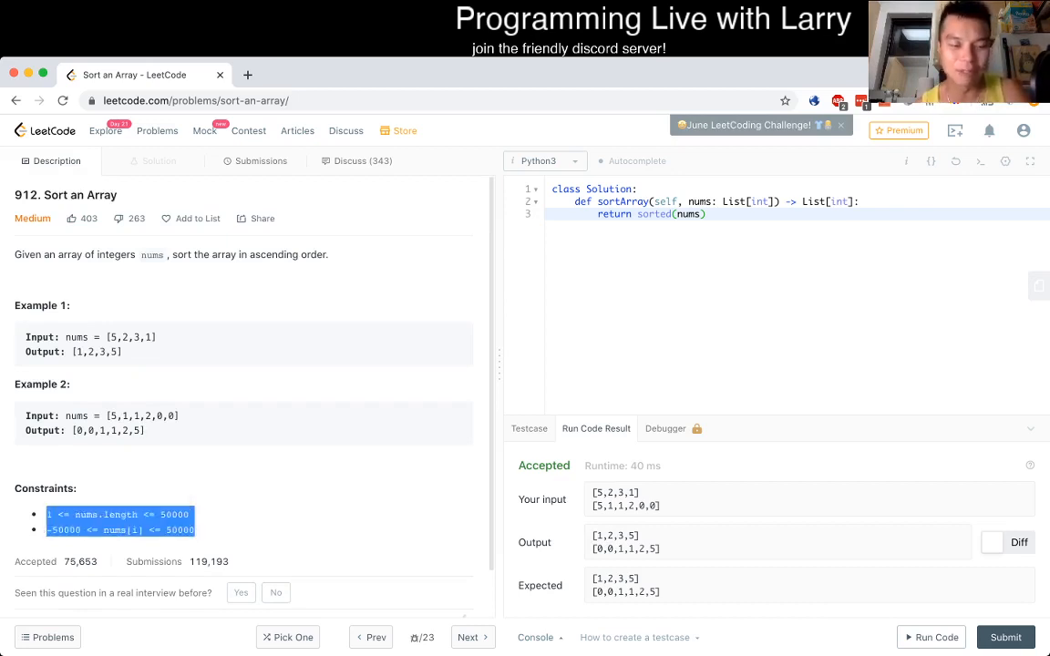